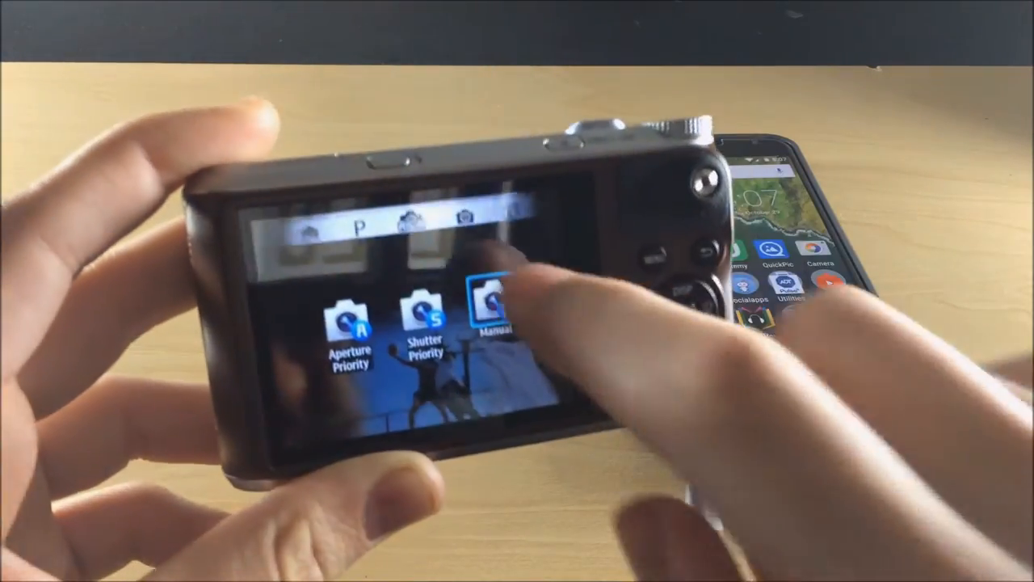
- Choose Manual shooting mode from the Samsung camera's mode menu
click(493, 304)
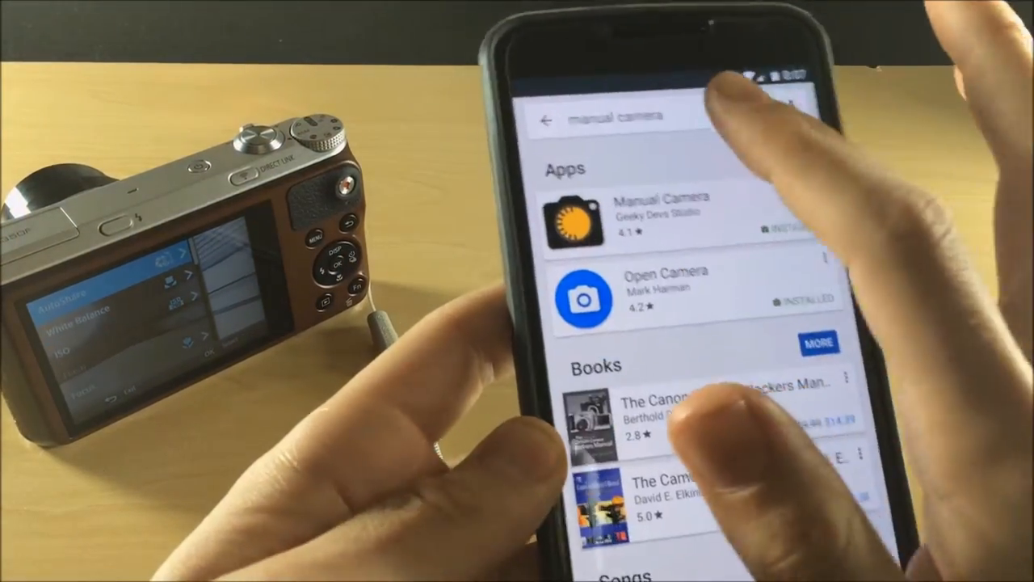
- View the Manual Camera listing by Geeky Devs Studio, shown as installed
click(663, 213)
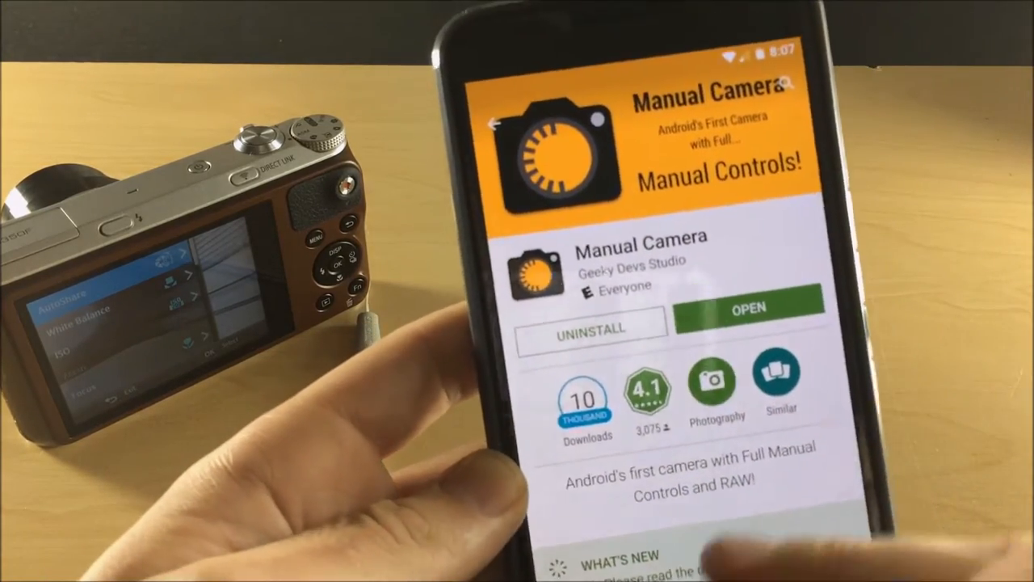
scroll(down, 3)
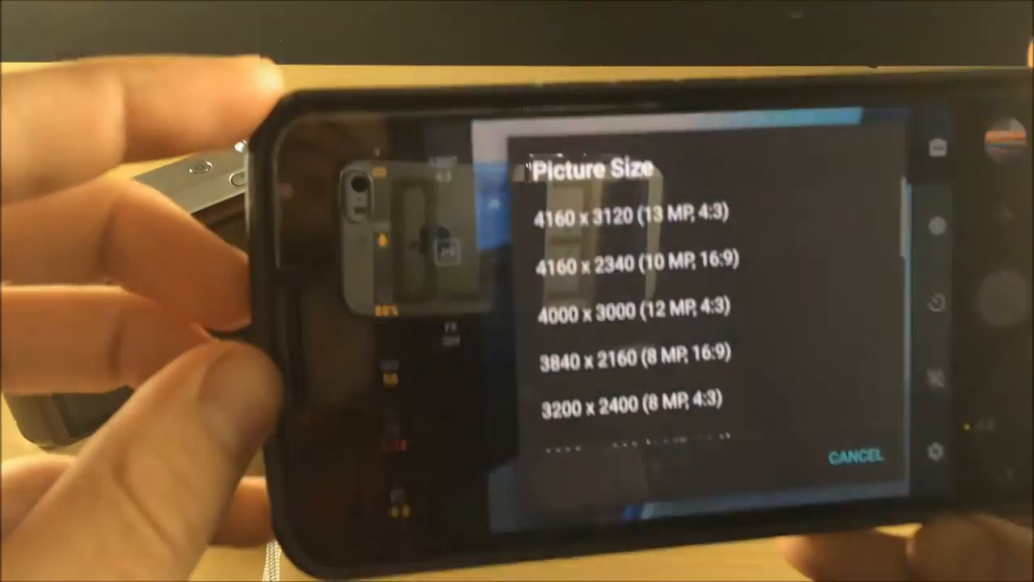
- Scroll the Picture Size list from 4160 x 3120 (13 MP) down to 1 MP sizes
scroll(down, 3)
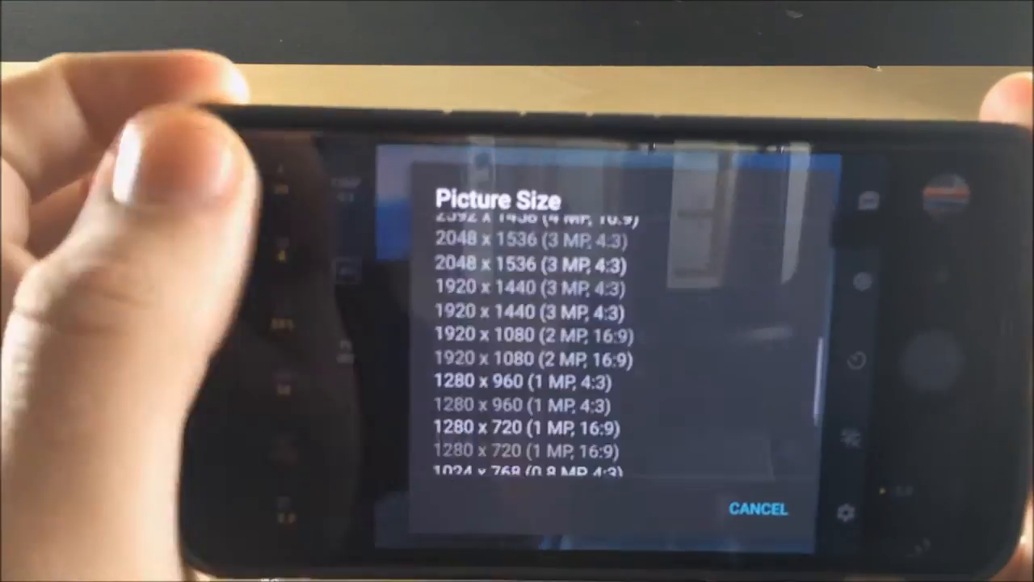
scroll(down, 3)
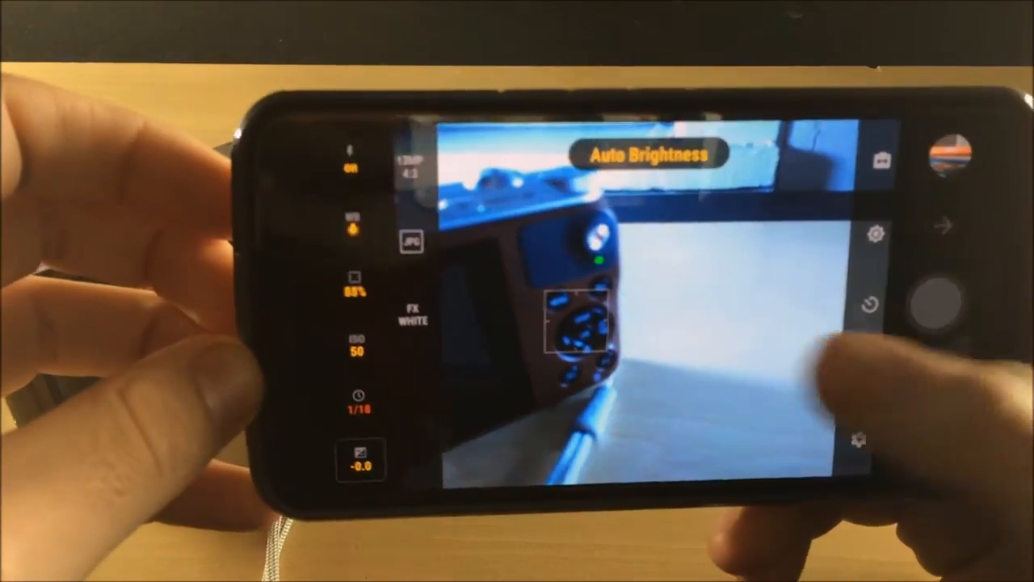
- Cycle the composition grid through Golden Ratio and then switch it off
click(876, 304)
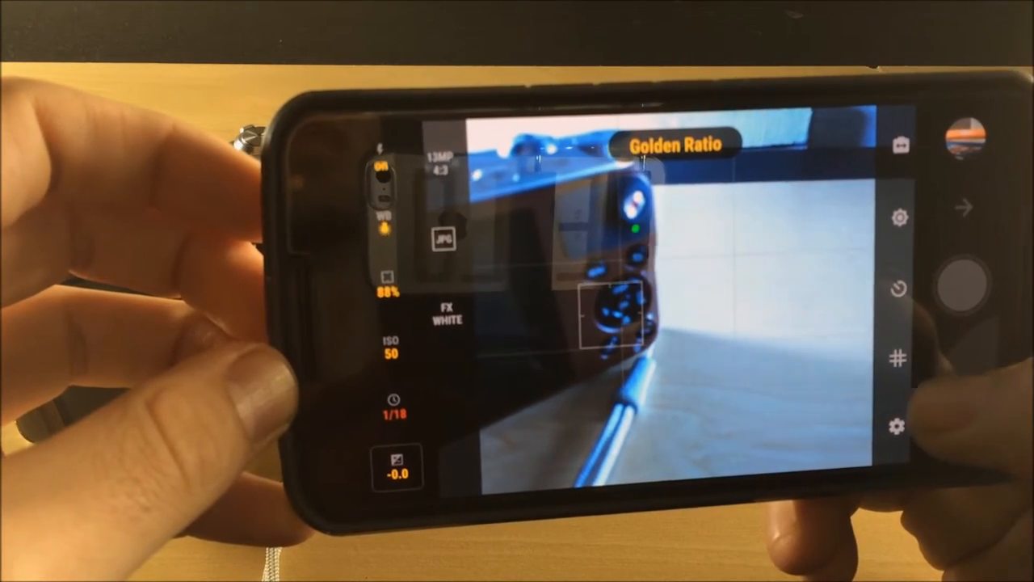
click(899, 359)
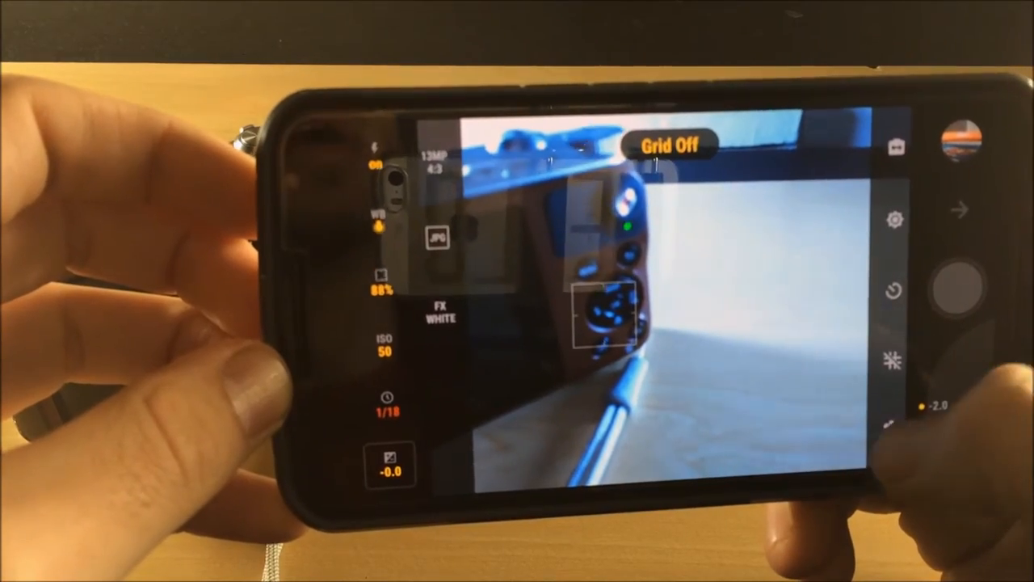